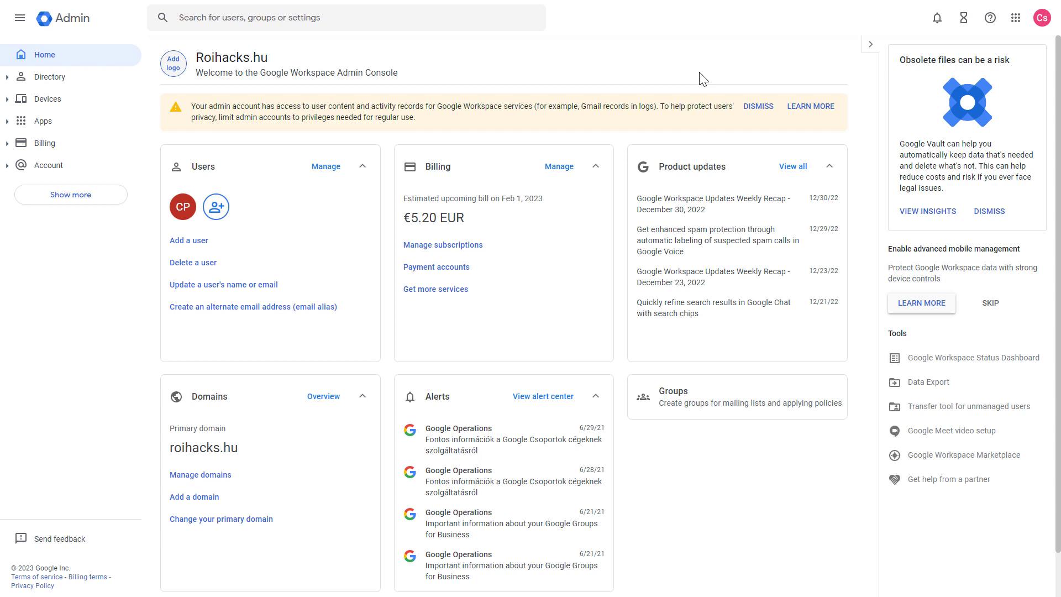
{"action": "mouse_move", "coordinate": [726, 163]}
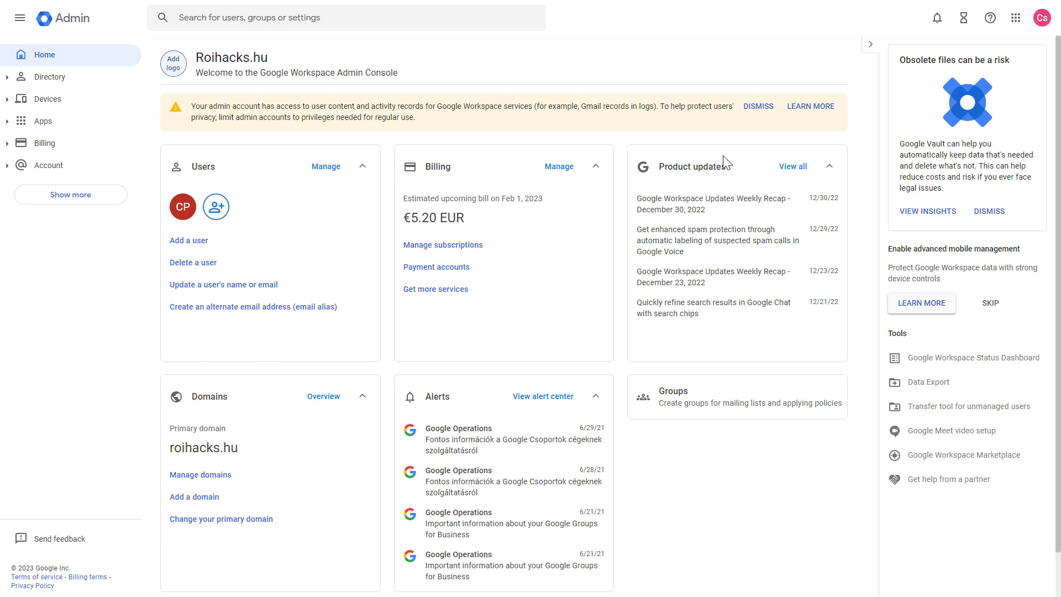
{"action": "mouse_move", "coordinate": [653, 144]}
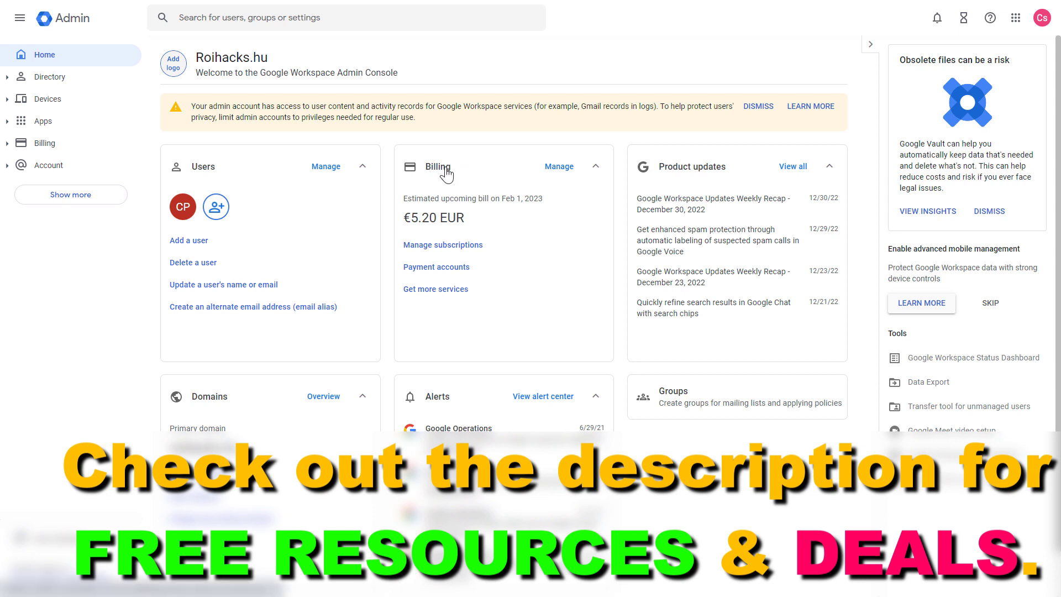
{"action": "mouse_move", "coordinate": [428, 250]}
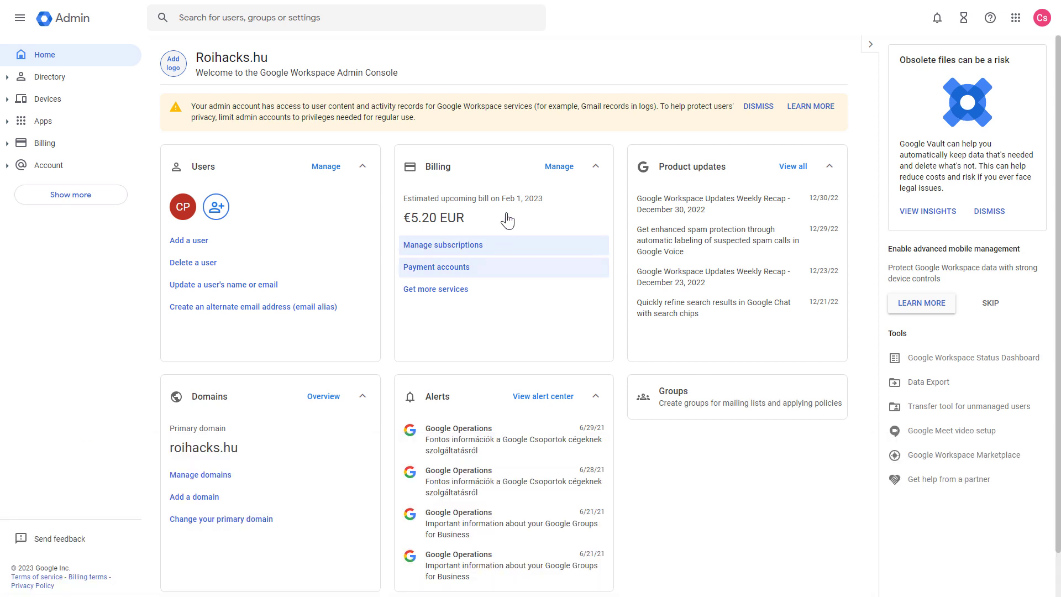
{"action": "mouse_move", "coordinate": [45, 142]}
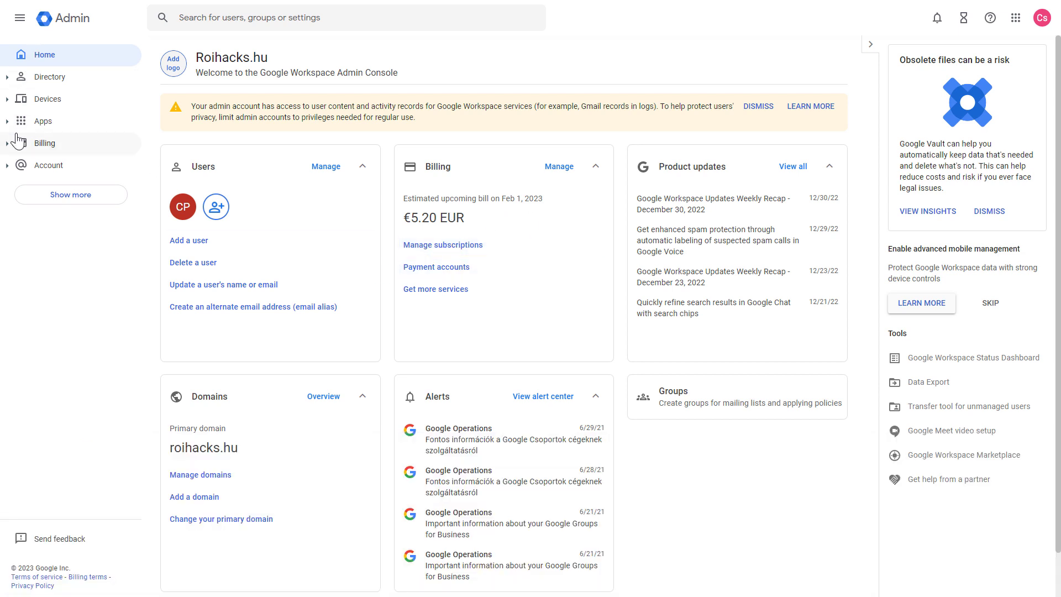
{"action": "mouse_move", "coordinate": [55, 153]}
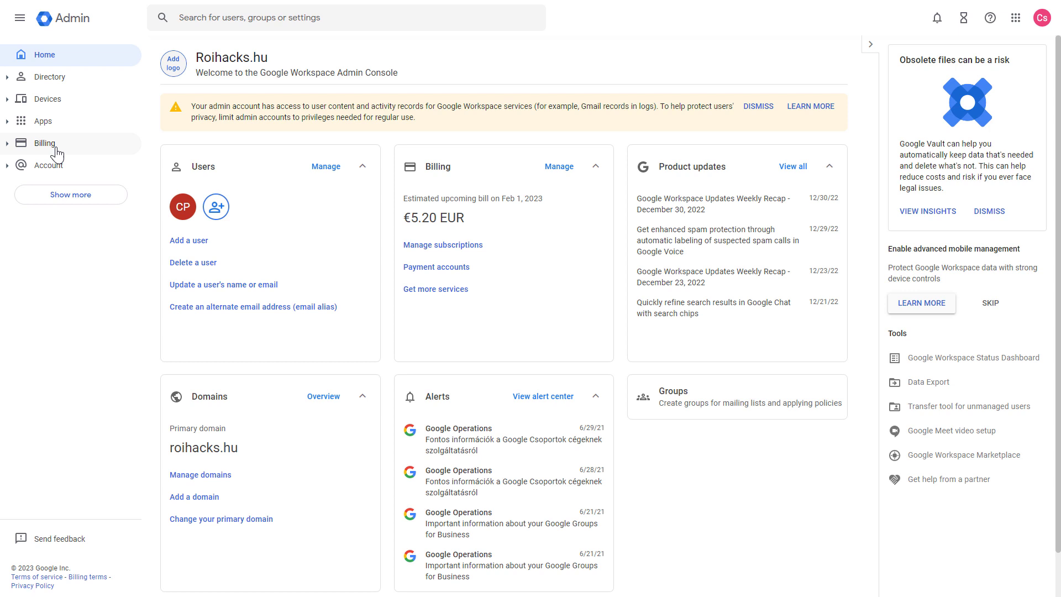
Expand Billing and go to the Subscriptions list.
{"action": "left_click", "coordinate": [45, 143]}
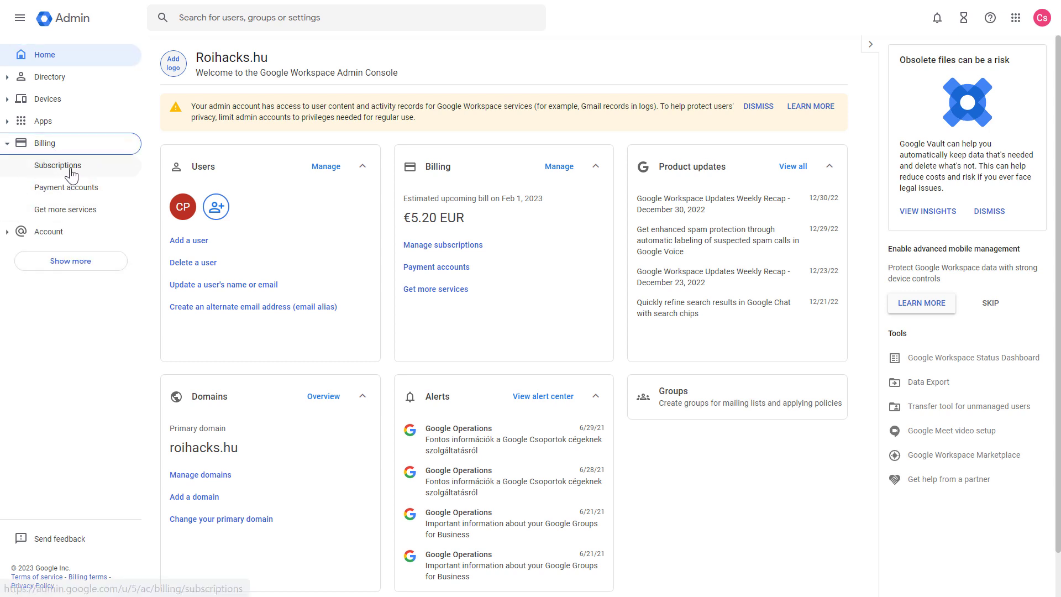
{"action": "left_click", "coordinate": [58, 165]}
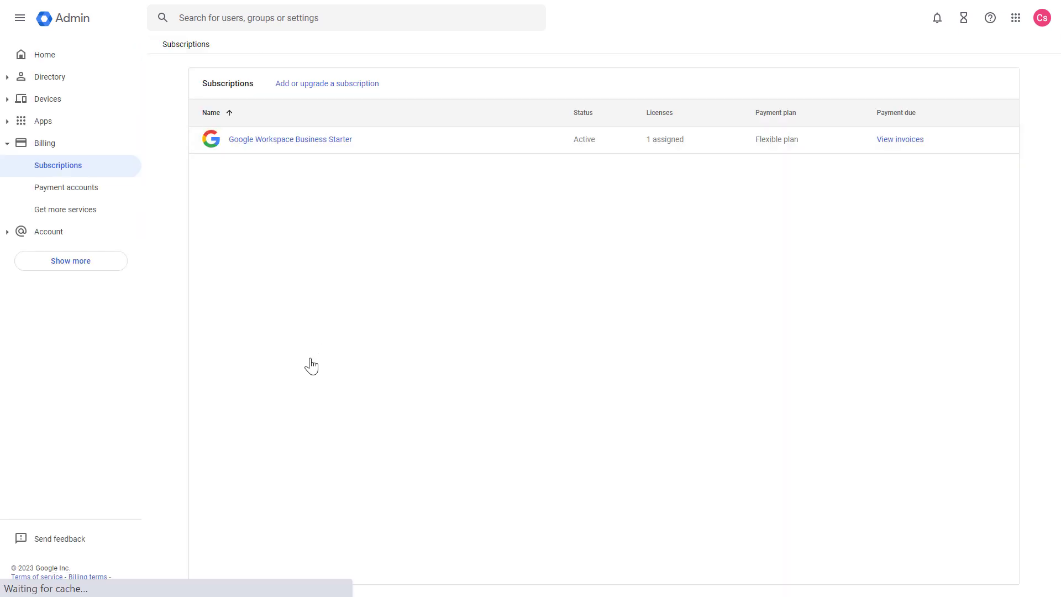
{"action": "mouse_move", "coordinate": [286, 362]}
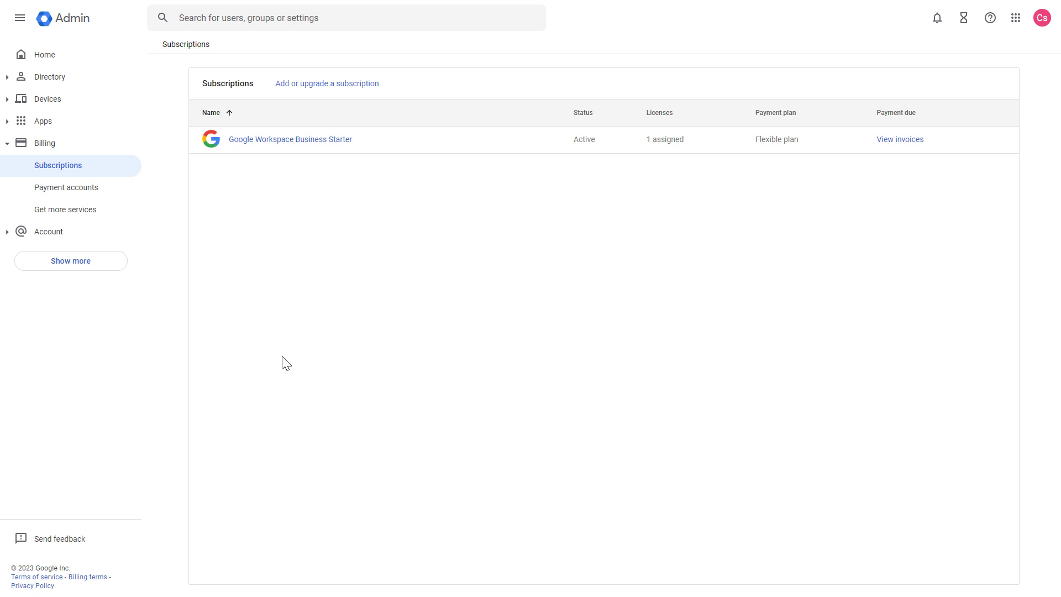
{"action": "mouse_move", "coordinate": [296, 152]}
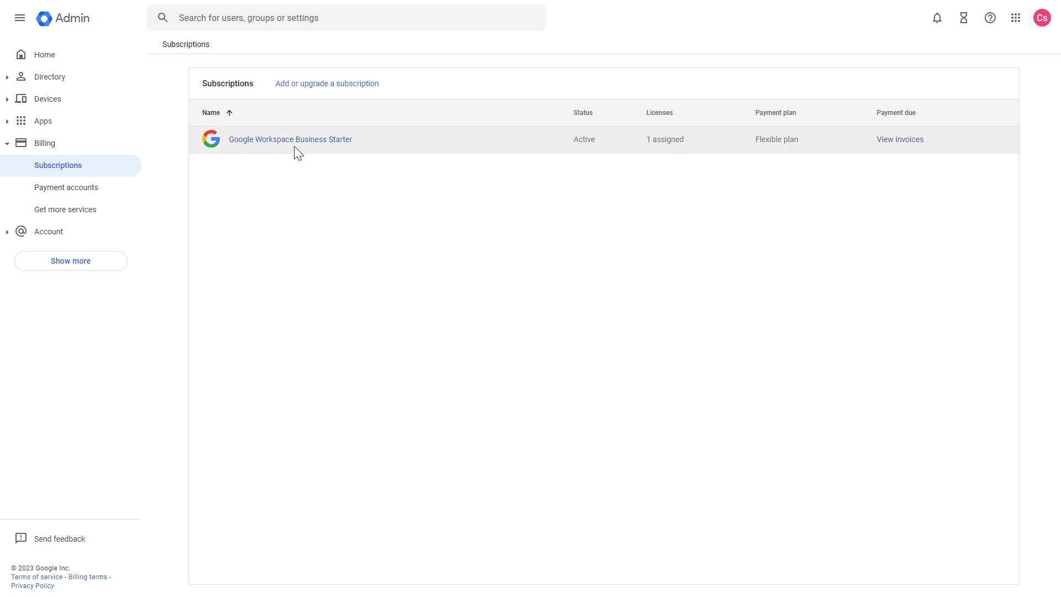
{"action": "mouse_move", "coordinate": [316, 142]}
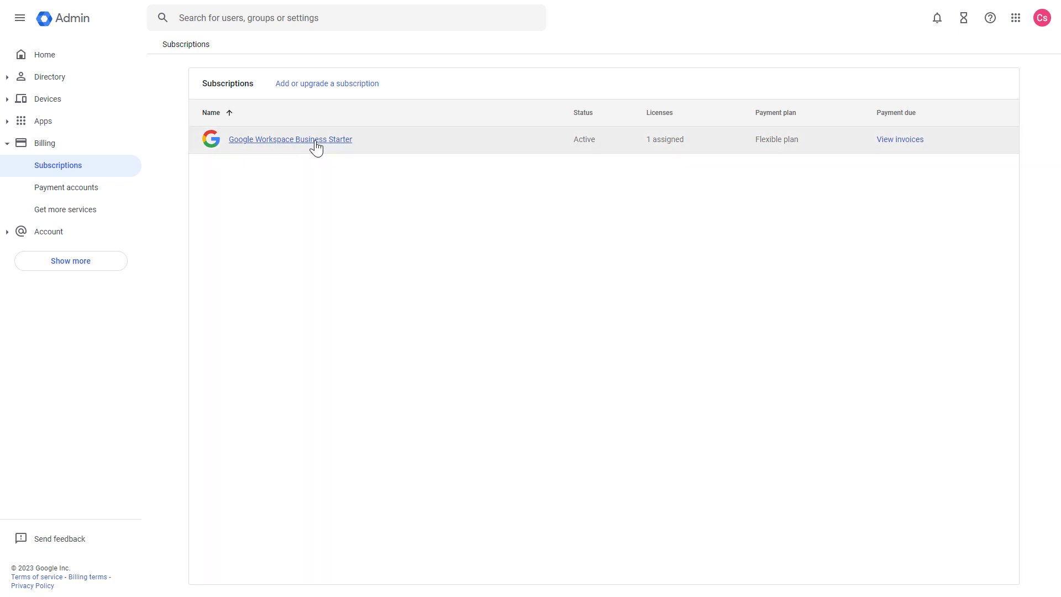
Cancel the Google Workspace Business Starter subscription, choosing 'Too expensive' as the reason.
{"action": "left_click", "coordinate": [290, 139]}
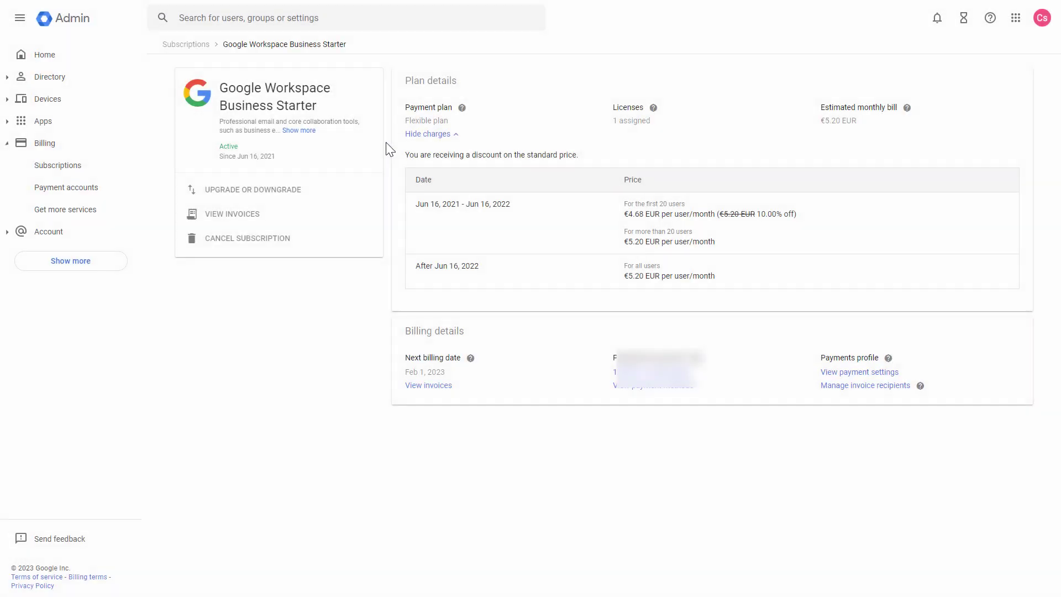
{"action": "mouse_move", "coordinate": [175, 323]}
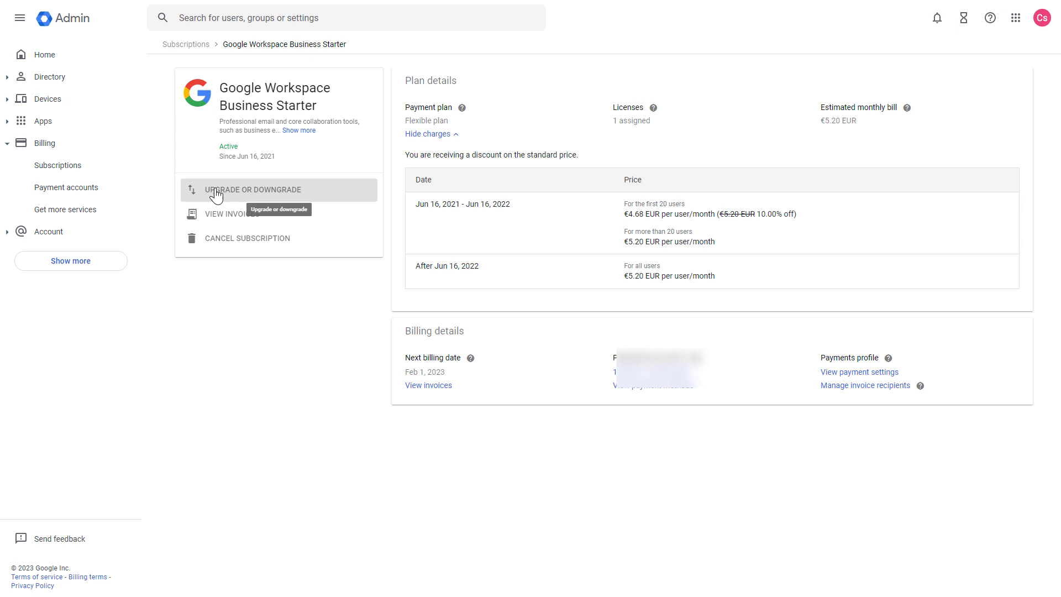
{"action": "mouse_move", "coordinate": [323, 242]}
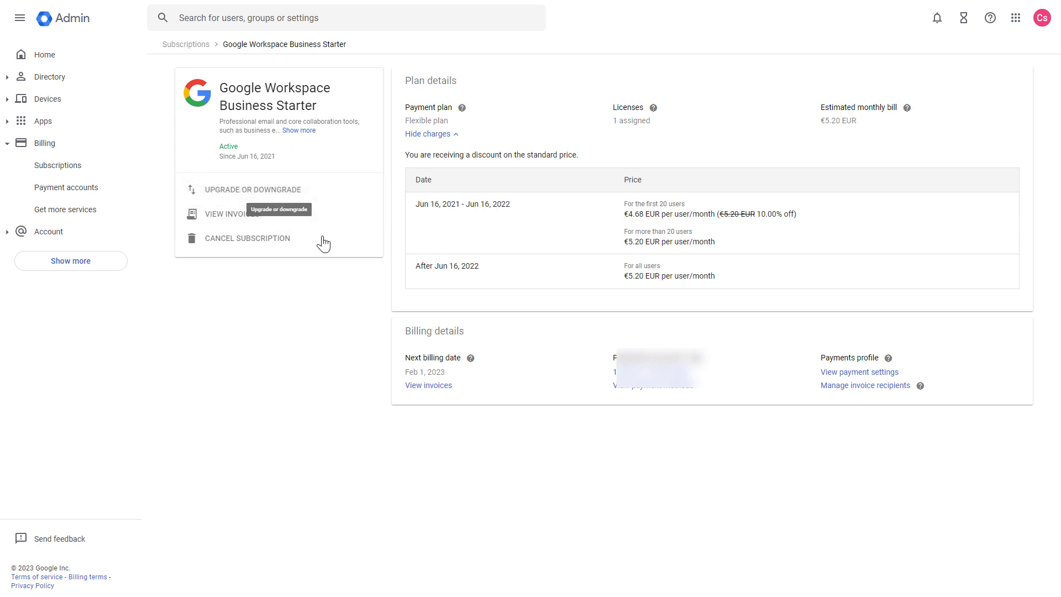
{"action": "mouse_move", "coordinate": [242, 241]}
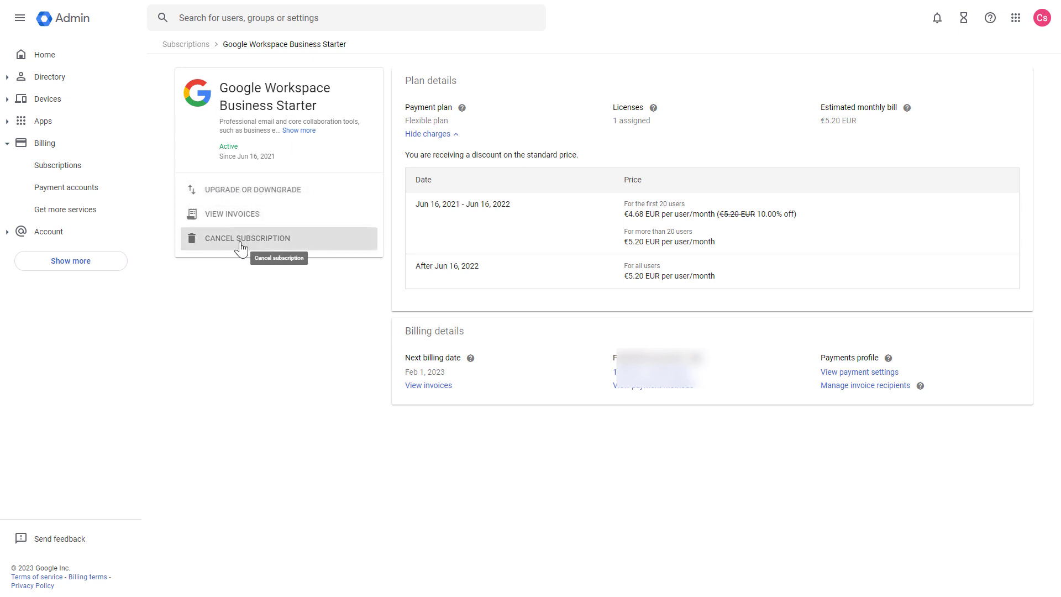
{"action": "mouse_move", "coordinate": [226, 340]}
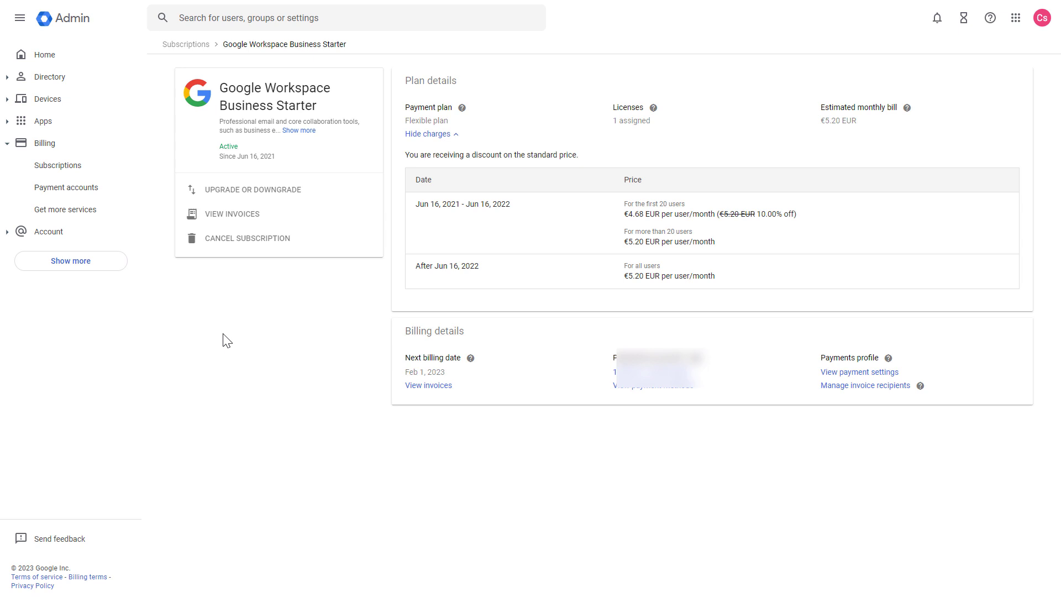
{"action": "mouse_move", "coordinate": [247, 238]}
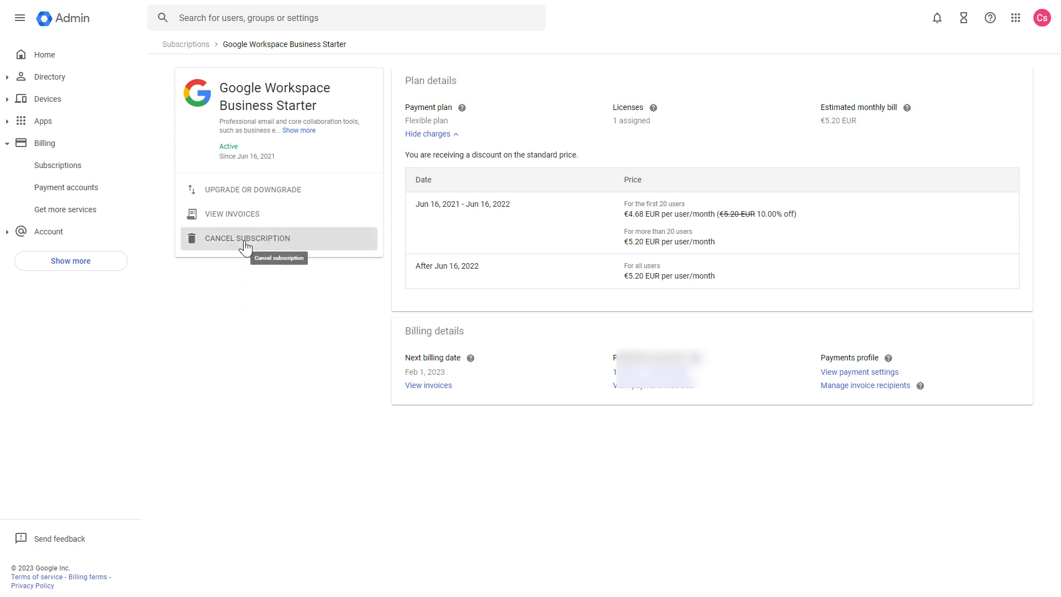
{"action": "left_click", "coordinate": [247, 238]}
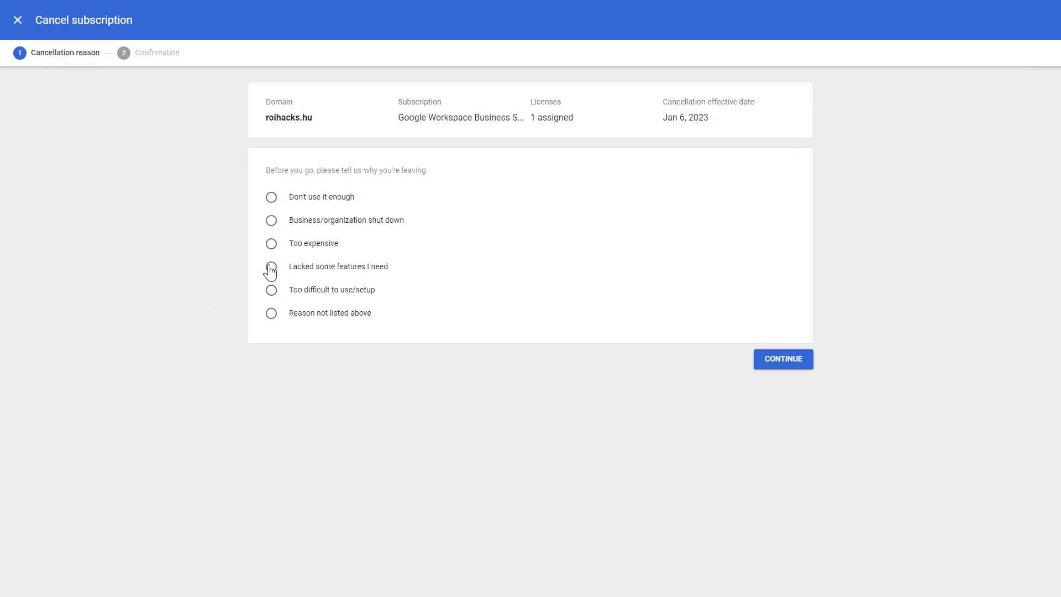
{"action": "left_click", "coordinate": [271, 243]}
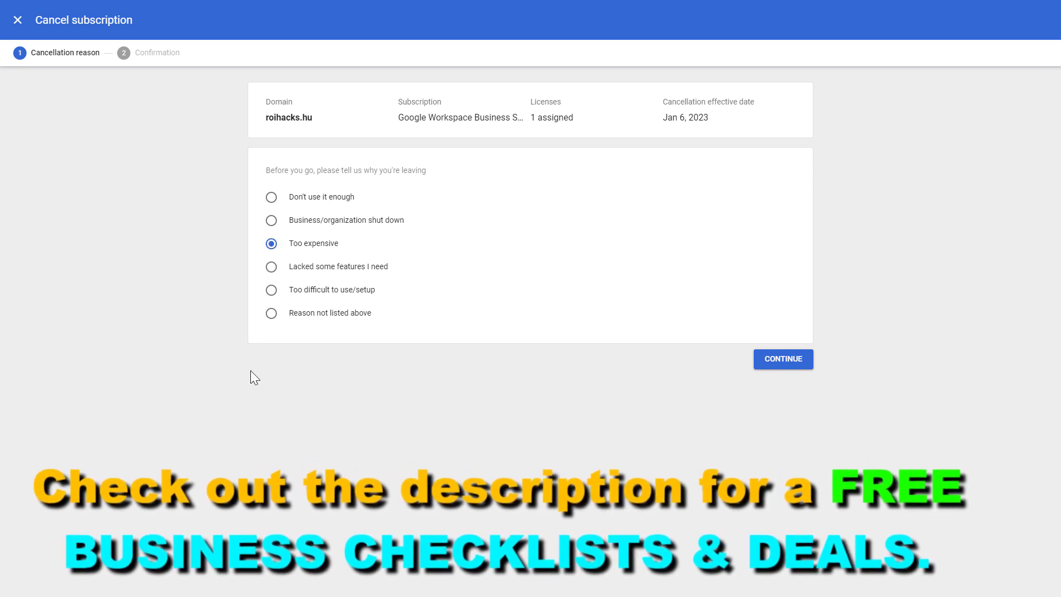
{"action": "mouse_move", "coordinate": [776, 372]}
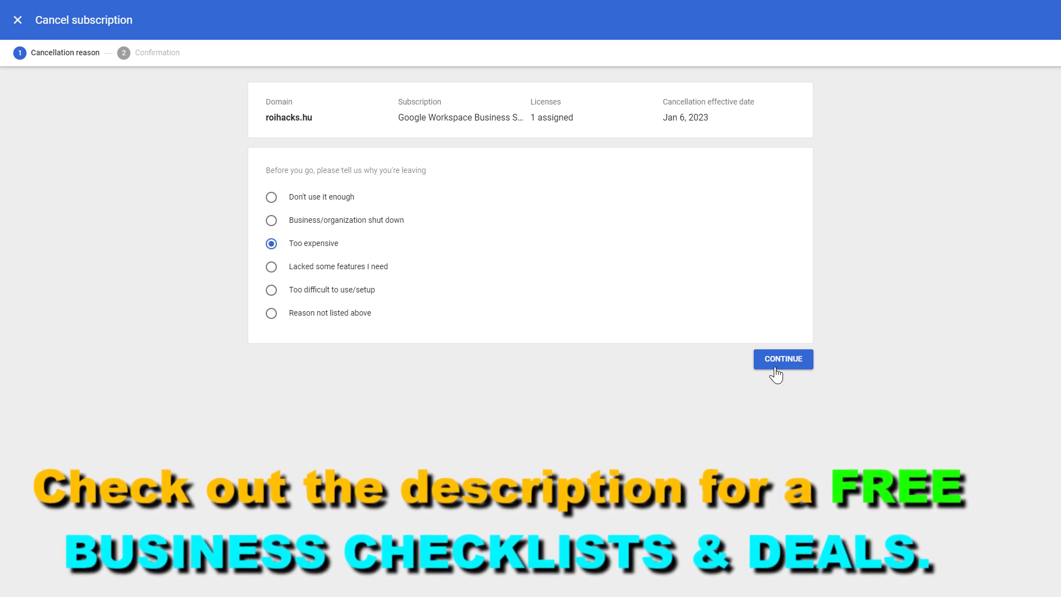
Continue to confirmation and tick 'I have read the information above and want to proceed'.
{"action": "left_click", "coordinate": [782, 359]}
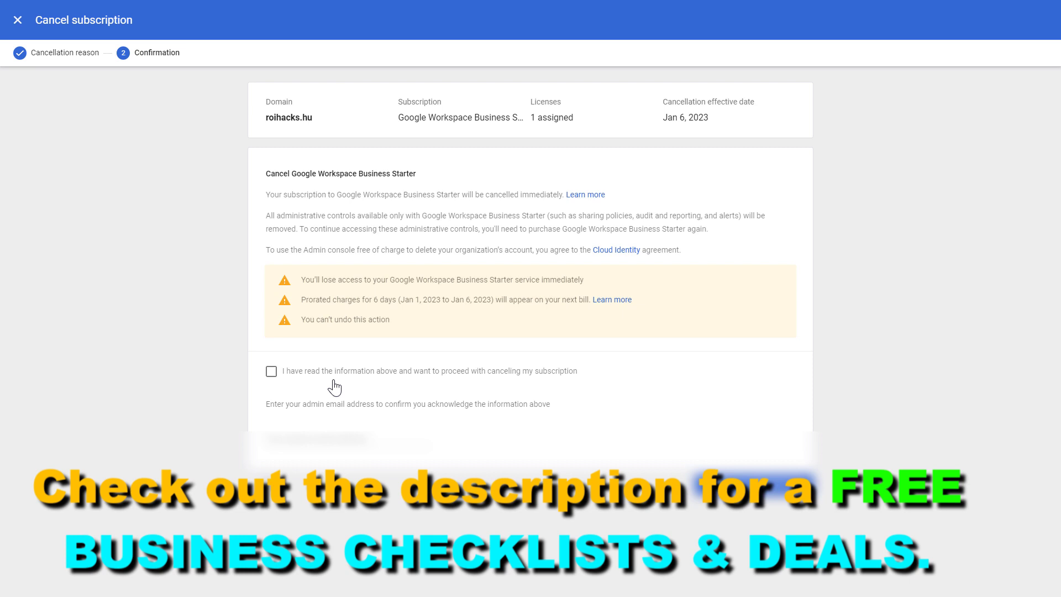
{"action": "mouse_move", "coordinate": [451, 340]}
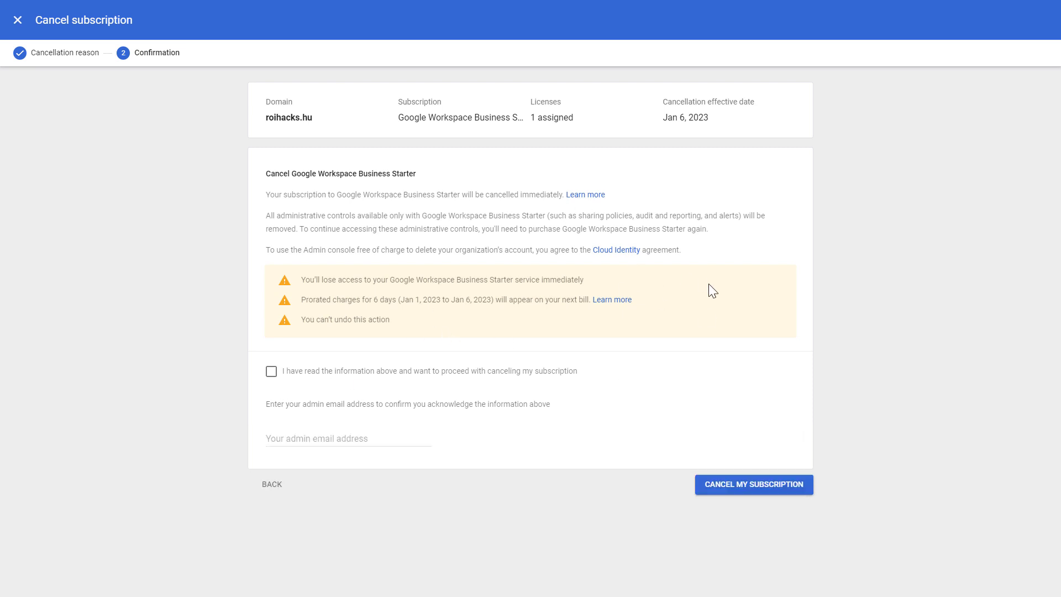
{"action": "mouse_move", "coordinate": [470, 218]}
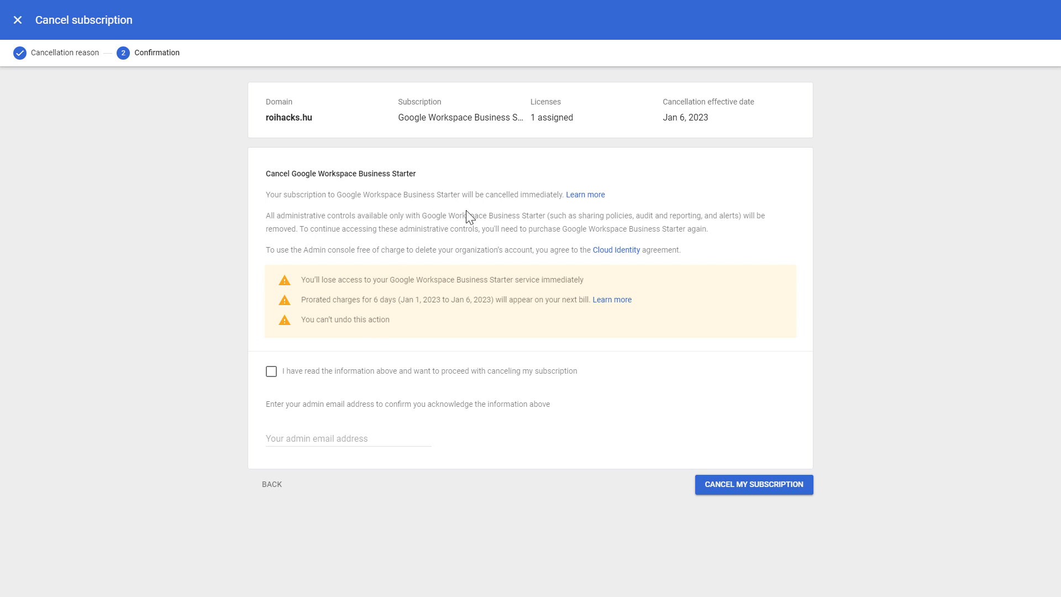
{"action": "mouse_move", "coordinate": [271, 371]}
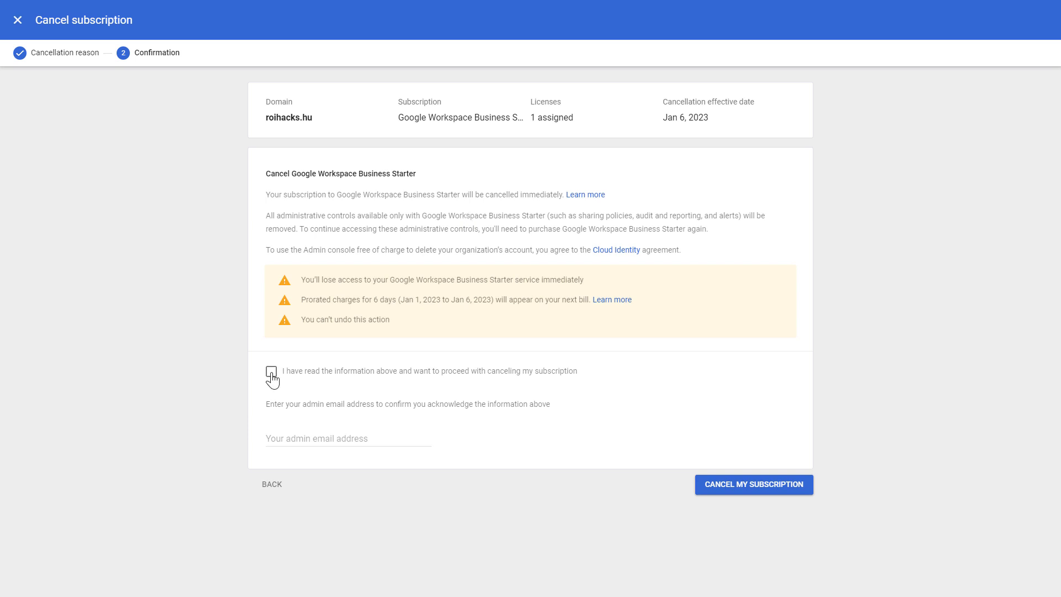
{"action": "mouse_move", "coordinate": [317, 363]}
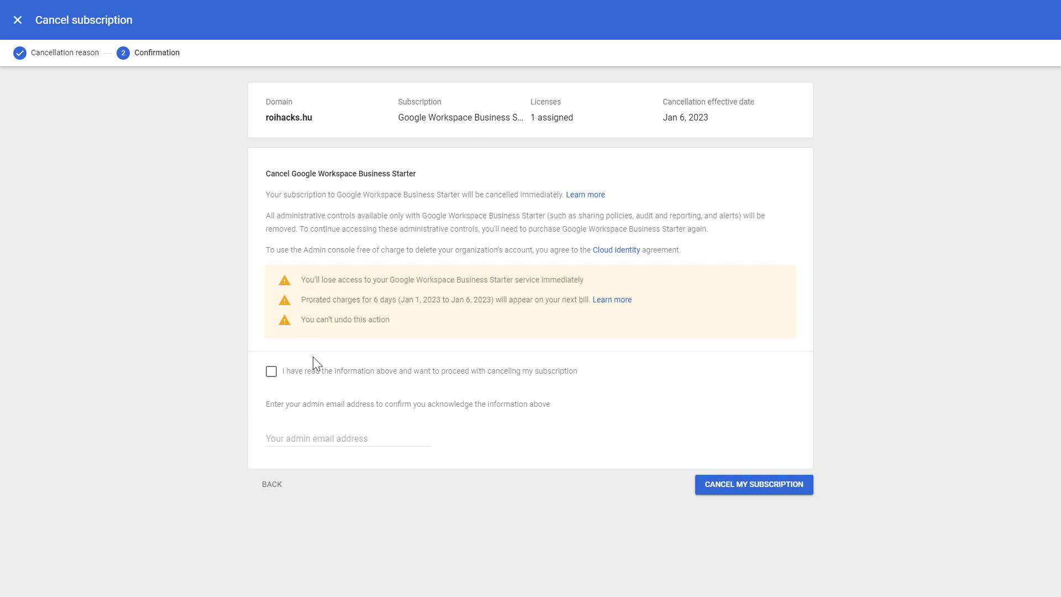
{"action": "left_click", "coordinate": [270, 371]}
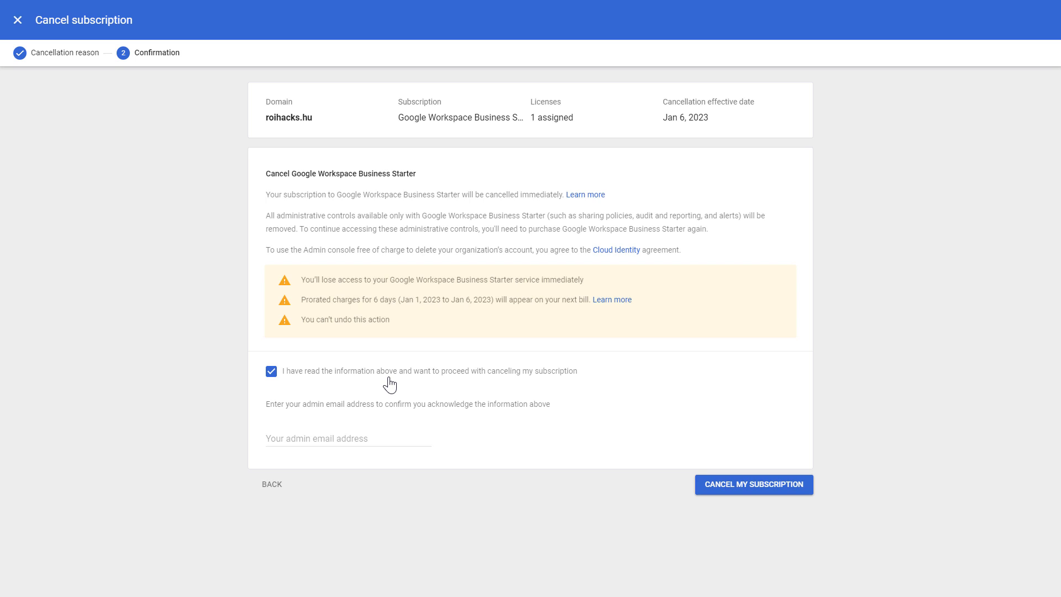
{"action": "mouse_move", "coordinate": [476, 347]}
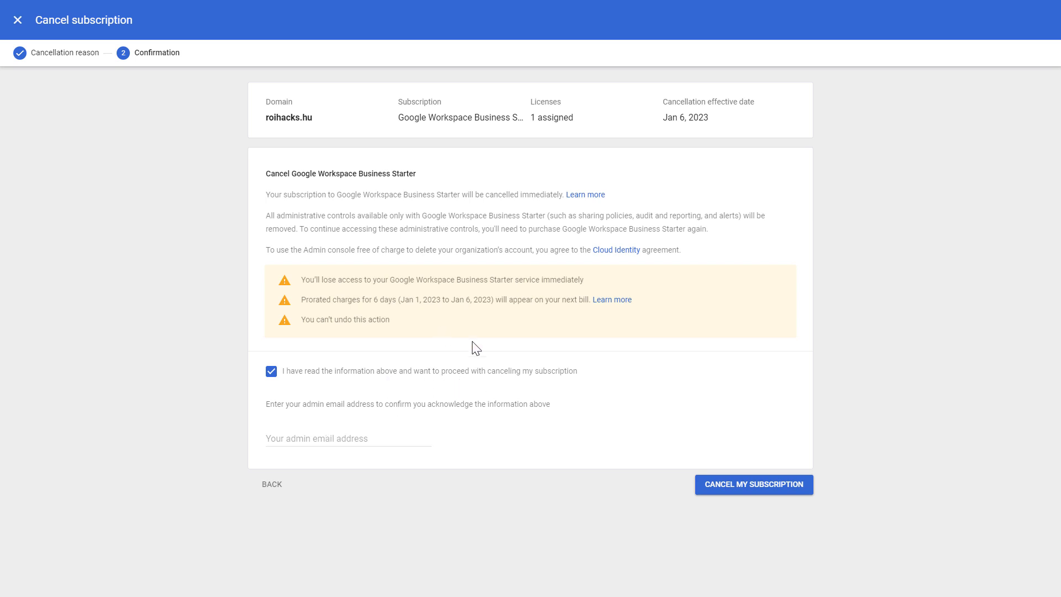
{"action": "mouse_move", "coordinate": [365, 456]}
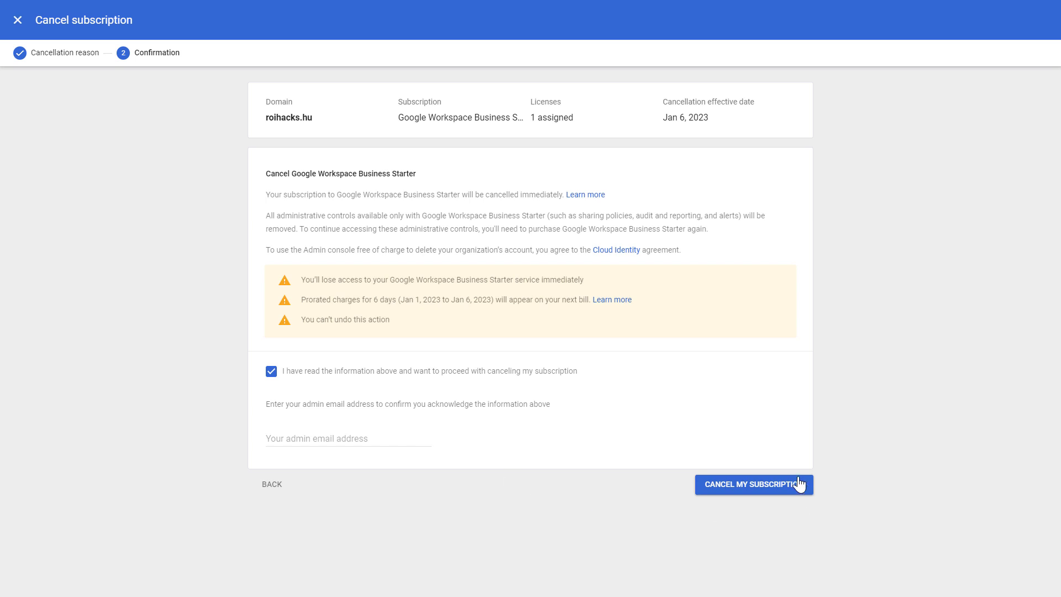
{"action": "mouse_move", "coordinate": [769, 494]}
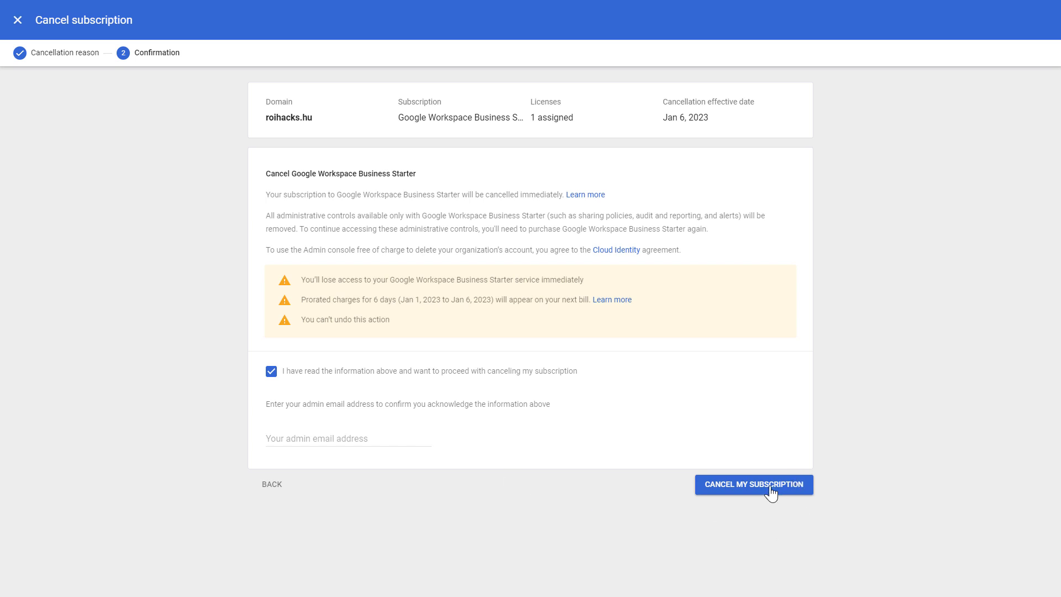